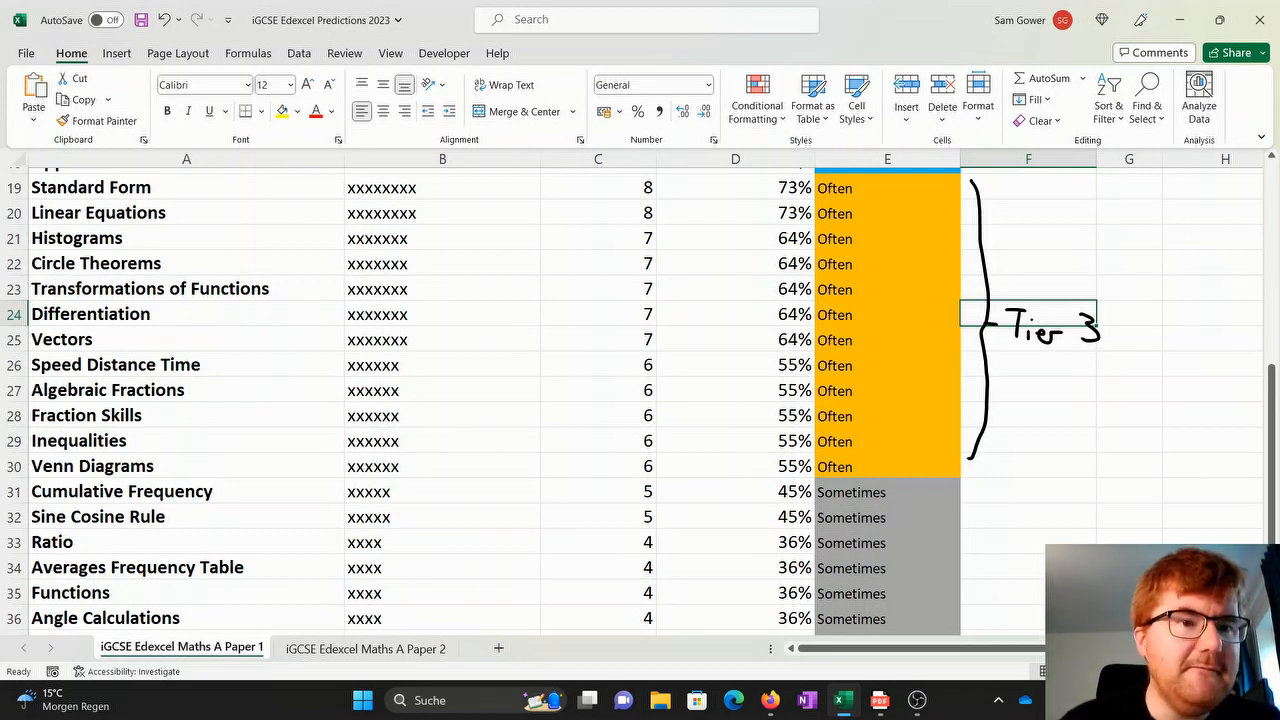
{"action": "mouse_move", "coordinate": [194, 190]}
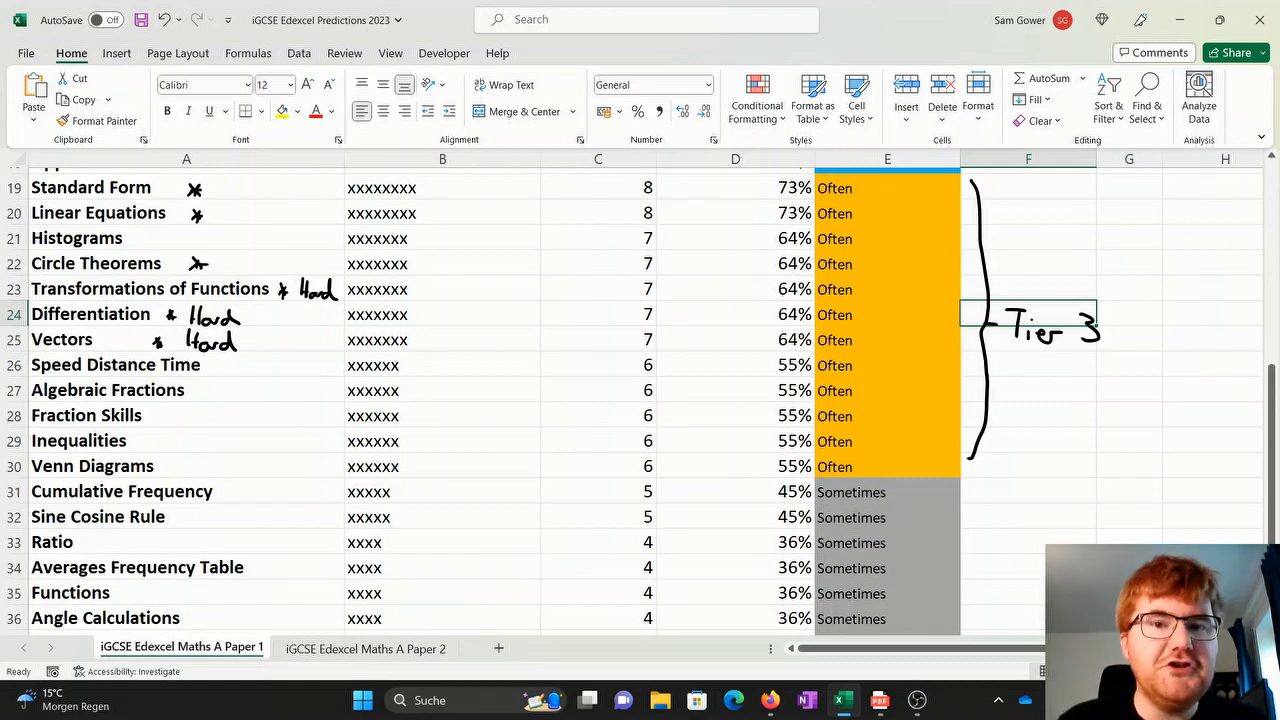
{"action": "scroll", "scroll_direction": "up", "scroll_amount": 3}
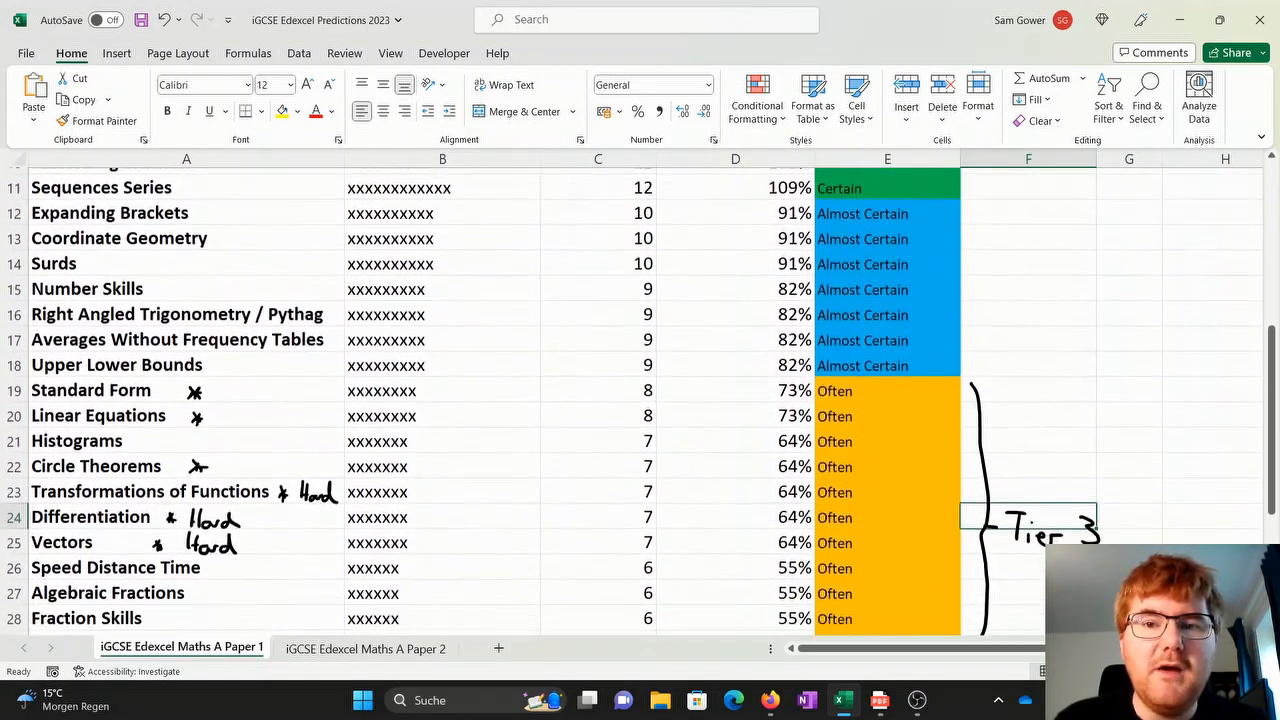
{"action": "scroll", "scroll_direction": "down", "scroll_amount": 3}
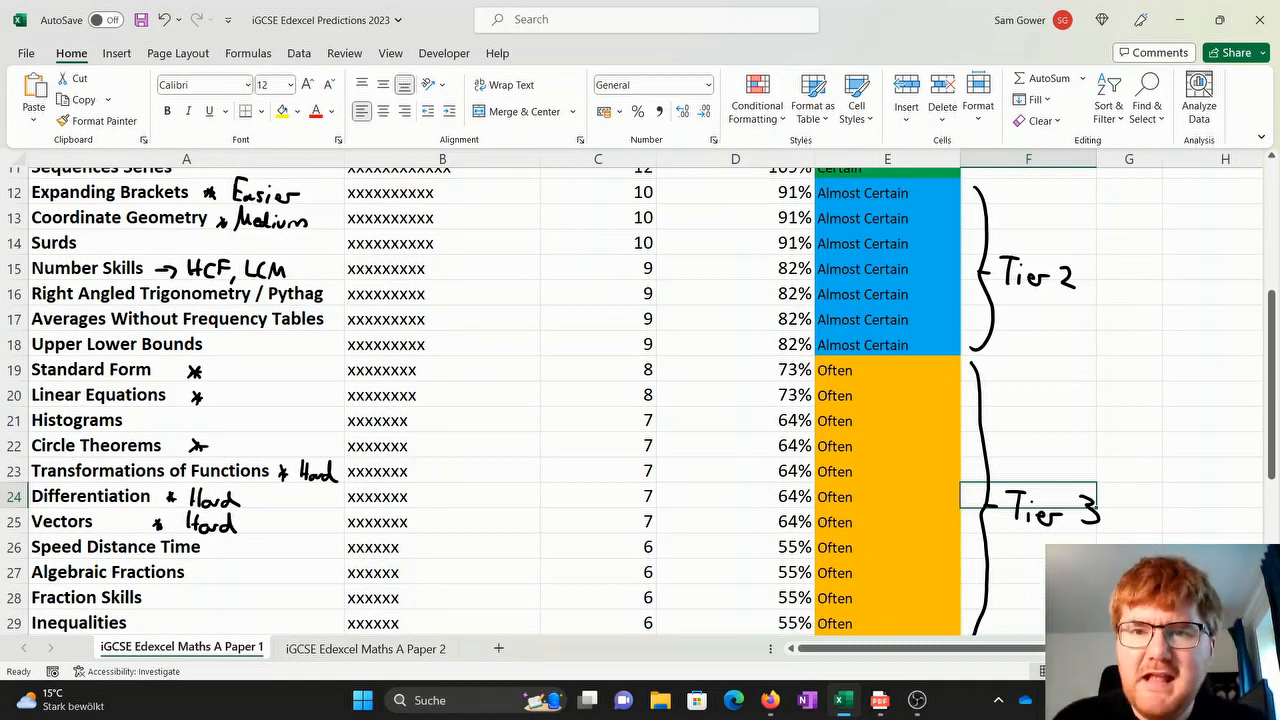
{"action": "scroll", "scroll_direction": "up", "scroll_amount": 3}
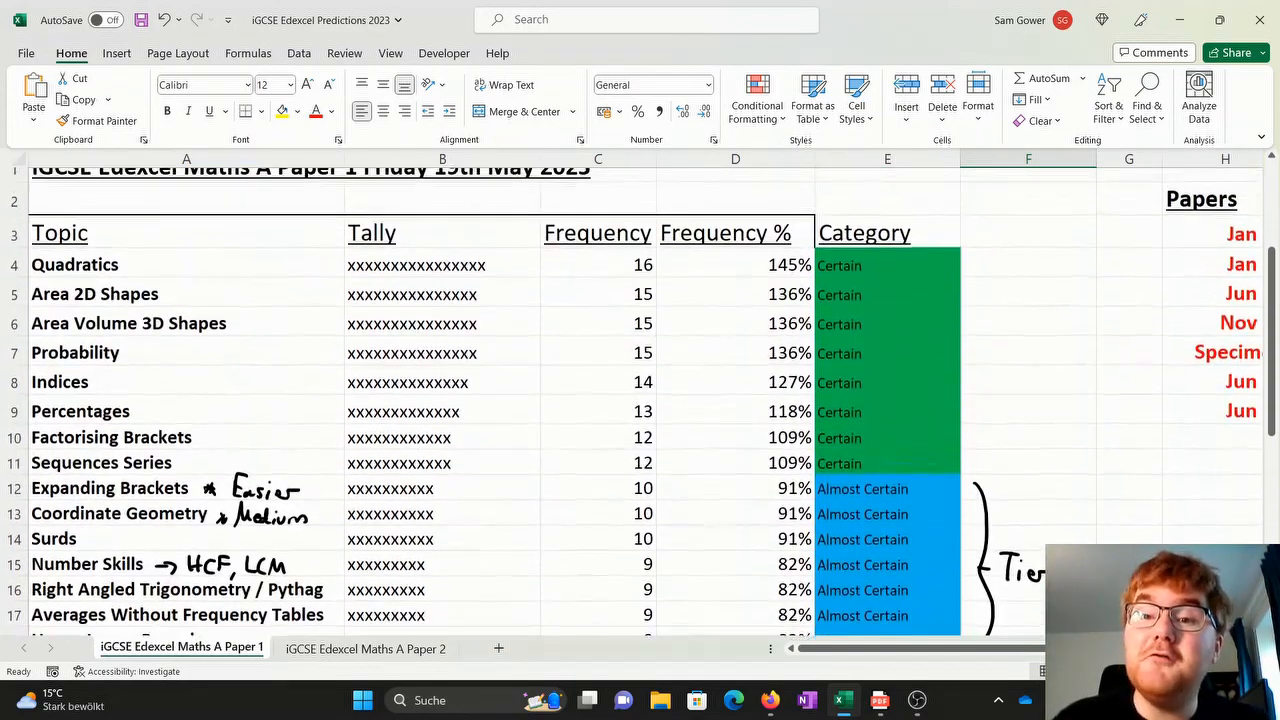